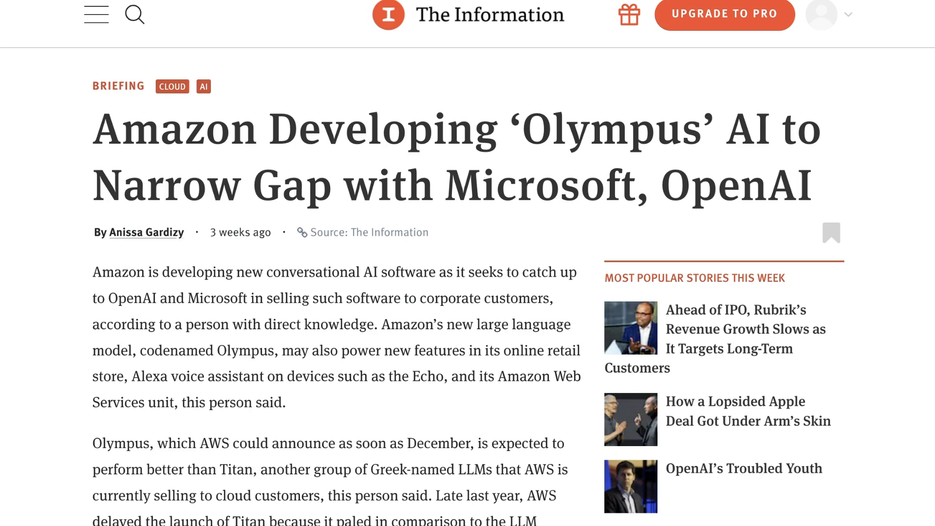
Read down the 'Amazon's Olympus Model Faces Steep Odds' article to 'The Mountain That Olympus Must Climb' section on Titan
scroll(down, 3)
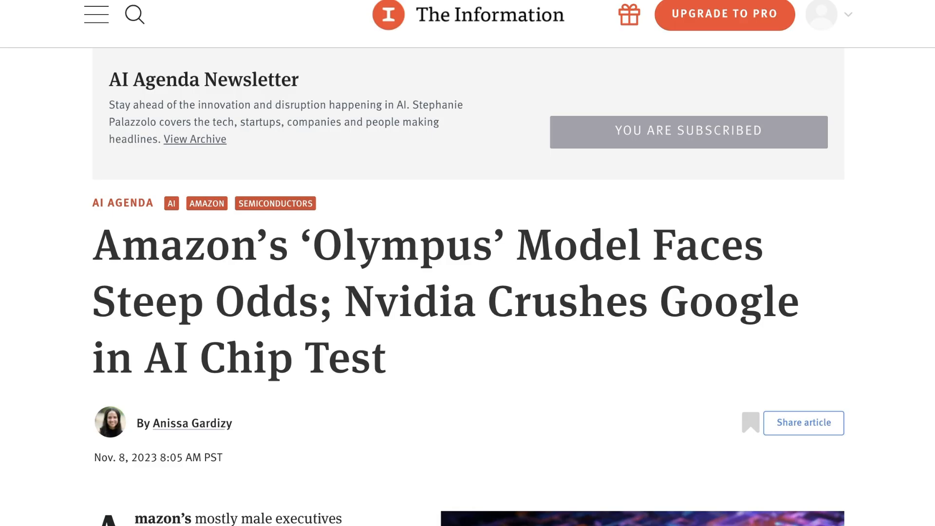
scroll(down, 3)
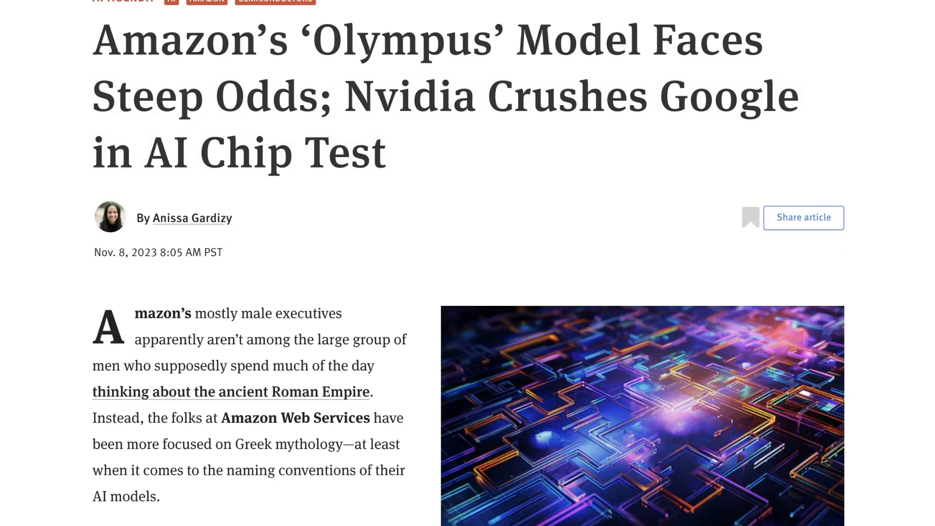
scroll(down, 3)
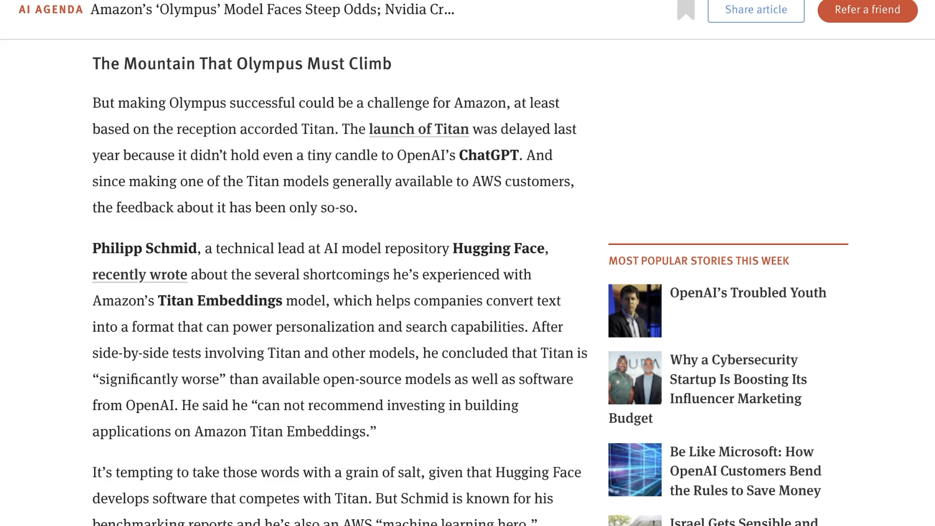
scroll(down, 3)
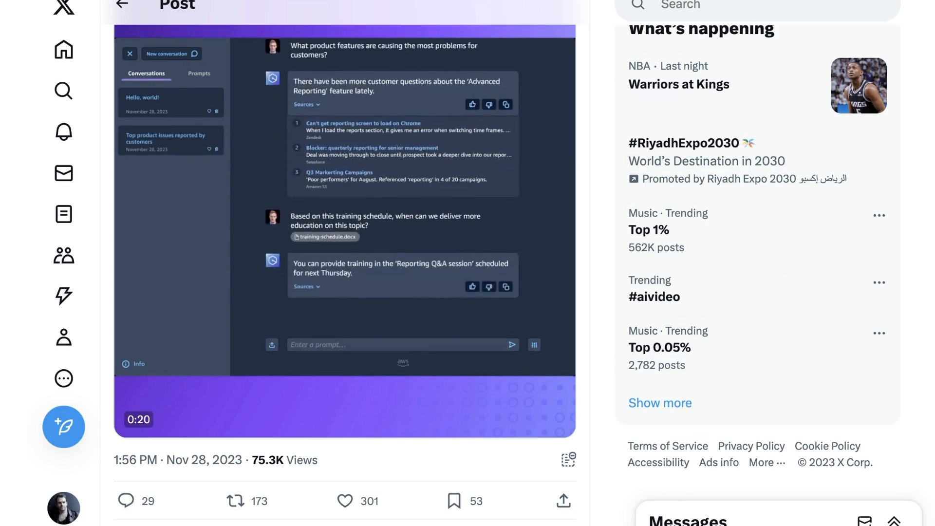
text(Based on this t)
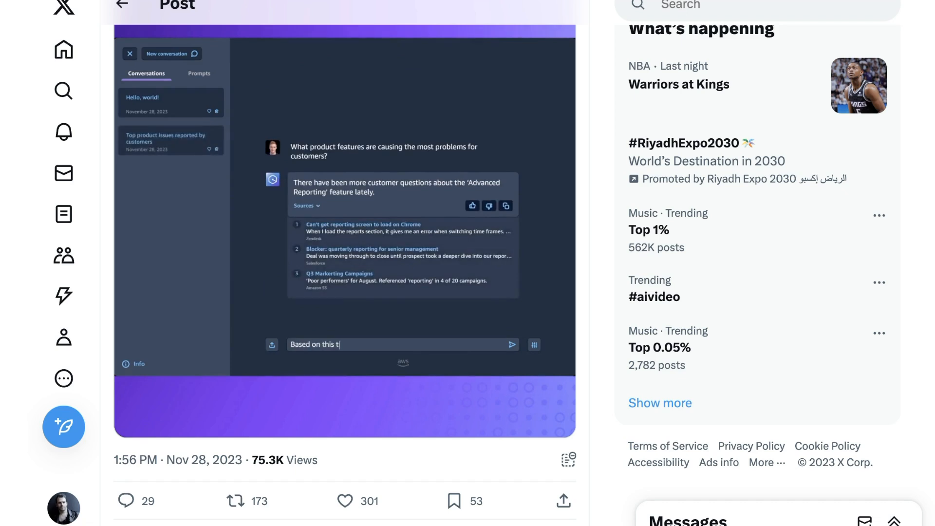
click(511, 345)
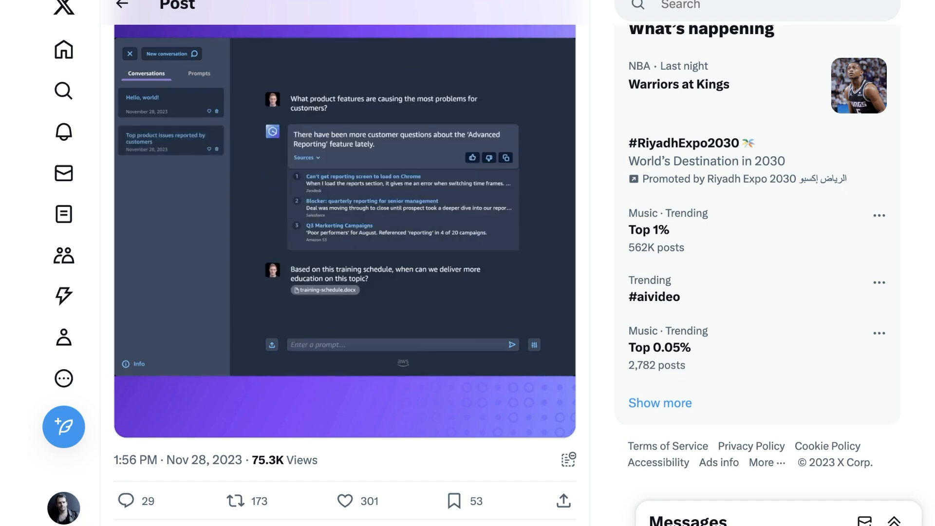
text(Identify documentation that needs)
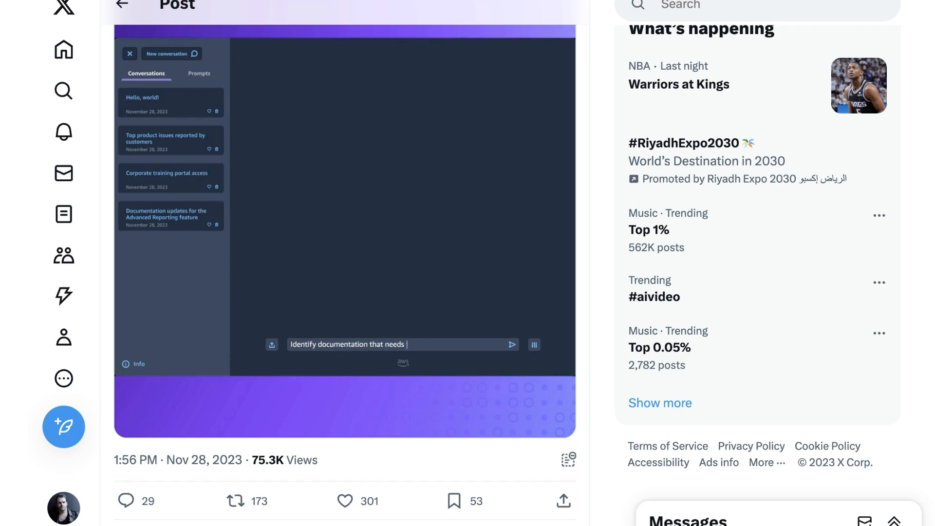
click(512, 344)
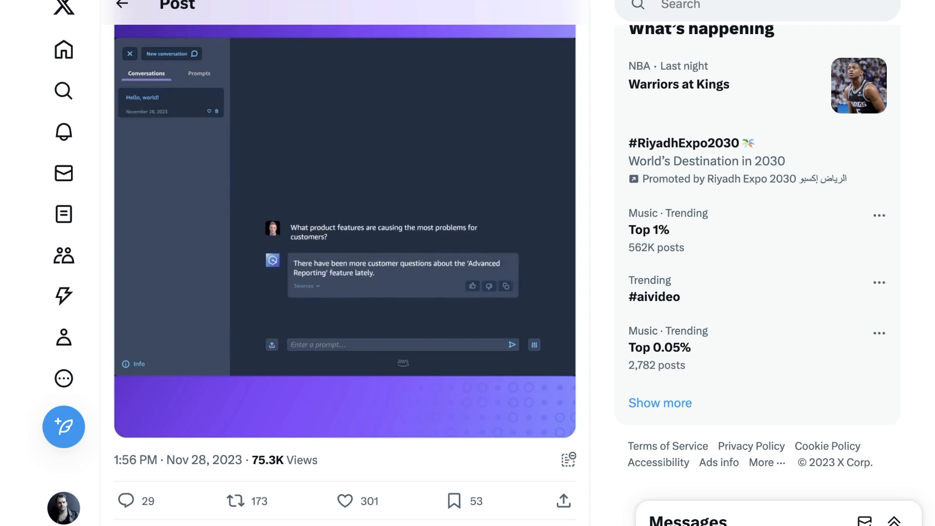
text(Based on this training schedule, when can we deliver more)
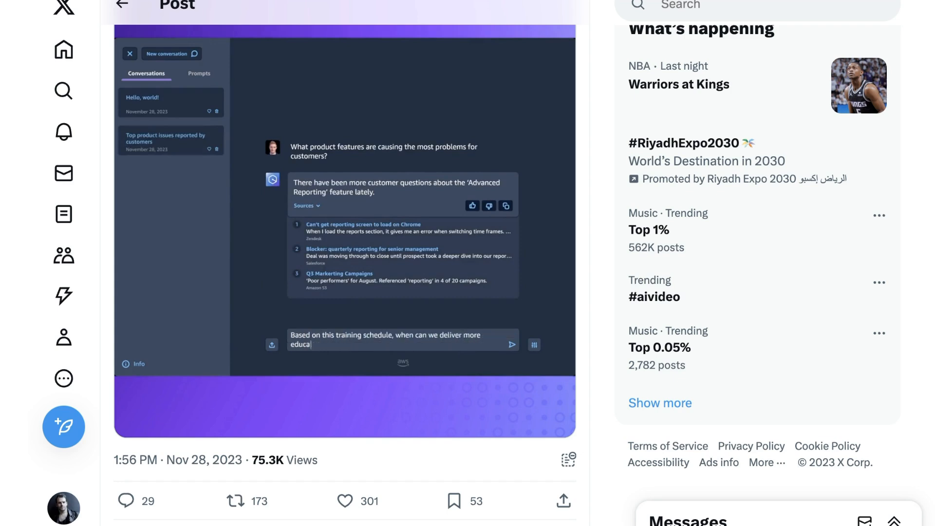
click(512, 344)
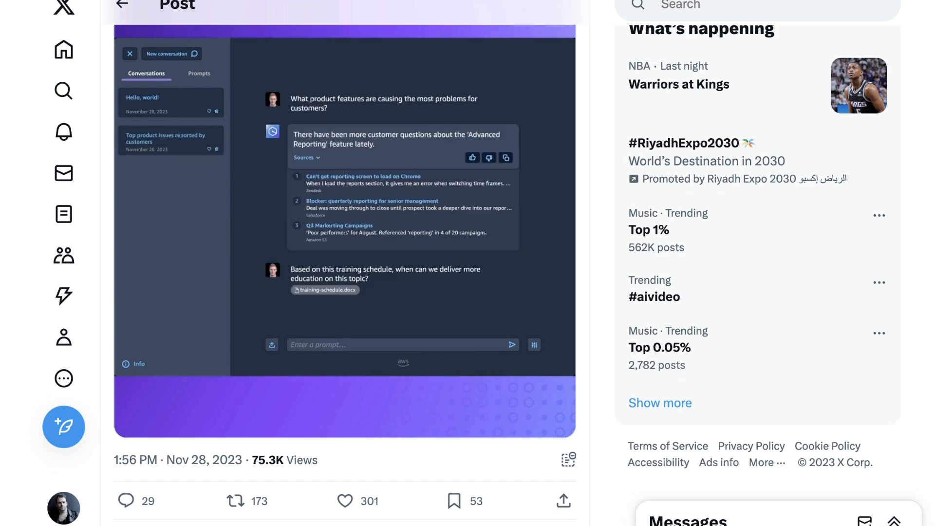
scroll(down, 3)
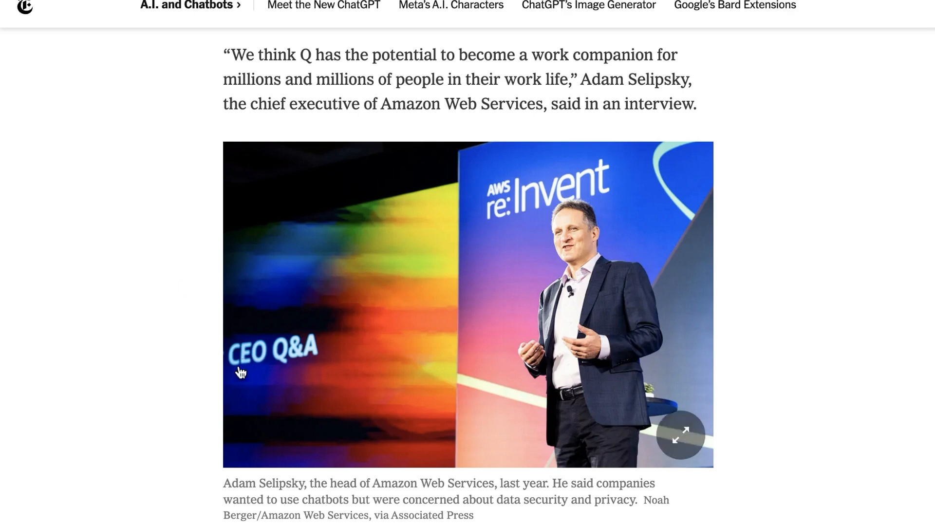
Read the NYT Amazon Q article's security, pricing and naming details
scroll(down, 3)
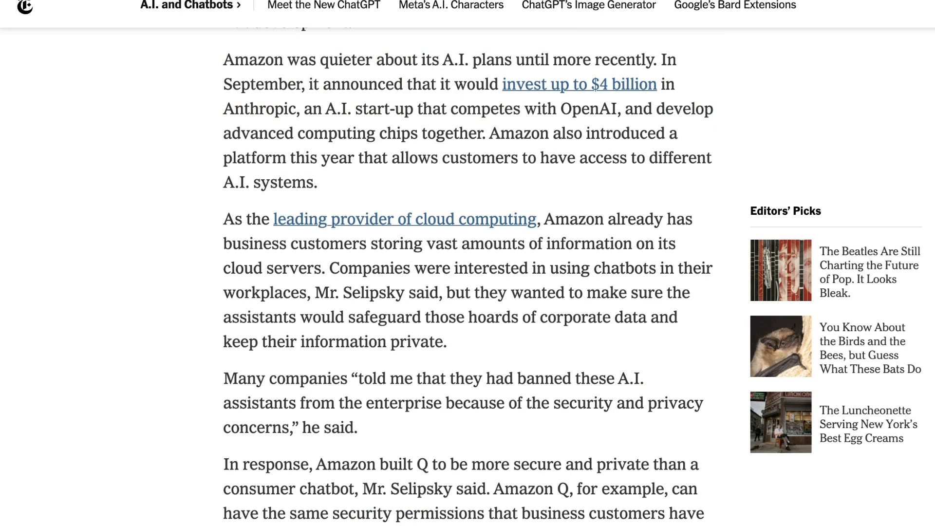
scroll(down, 3)
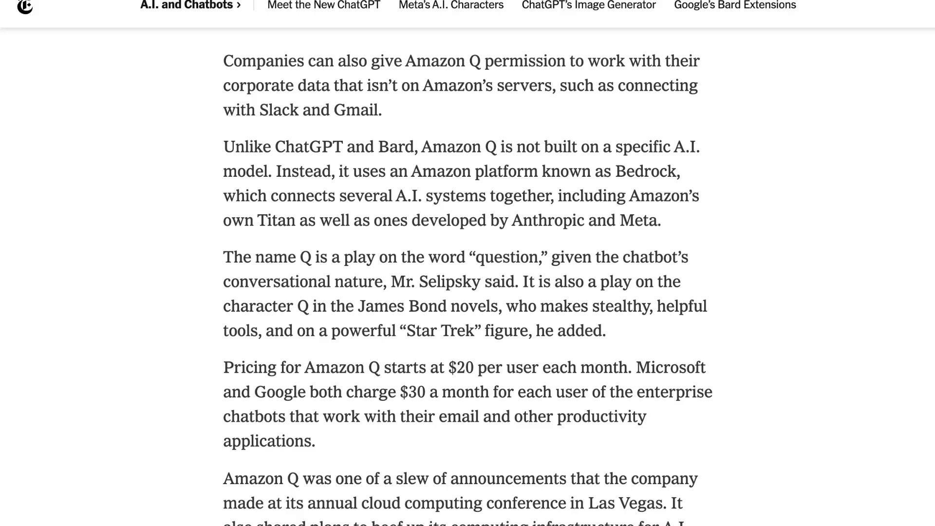
scroll(down, 3)
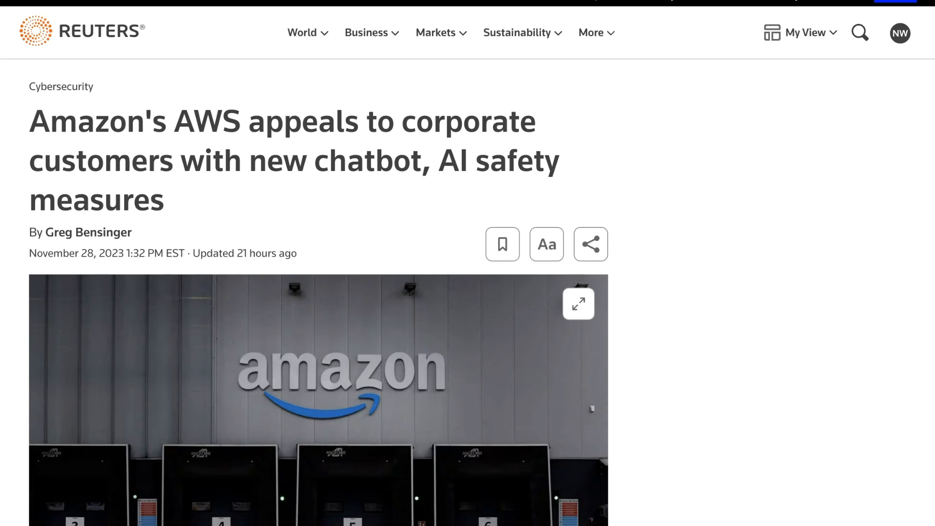
Scroll past the Reuters headline and photo to the paragraphs on Q and Guardrails for Bedrock
scroll(down, 3)
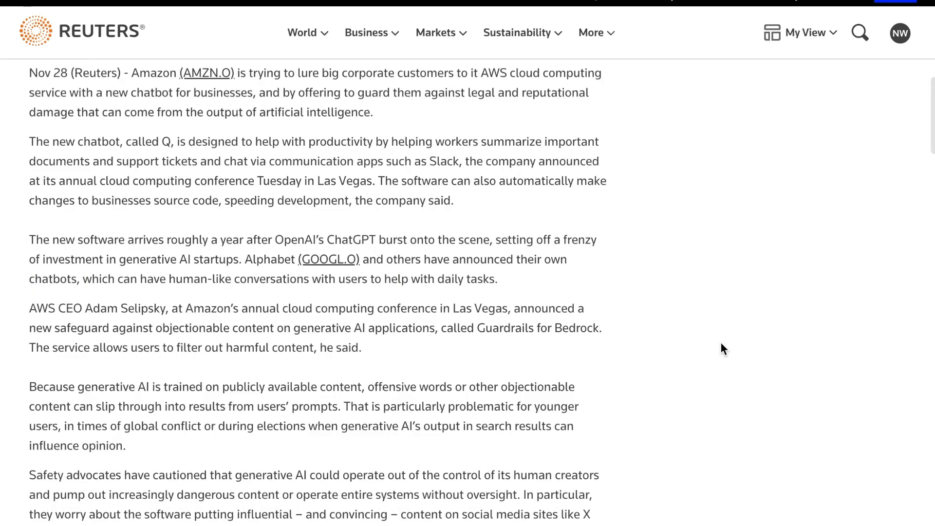
mouse_move(730, 327)
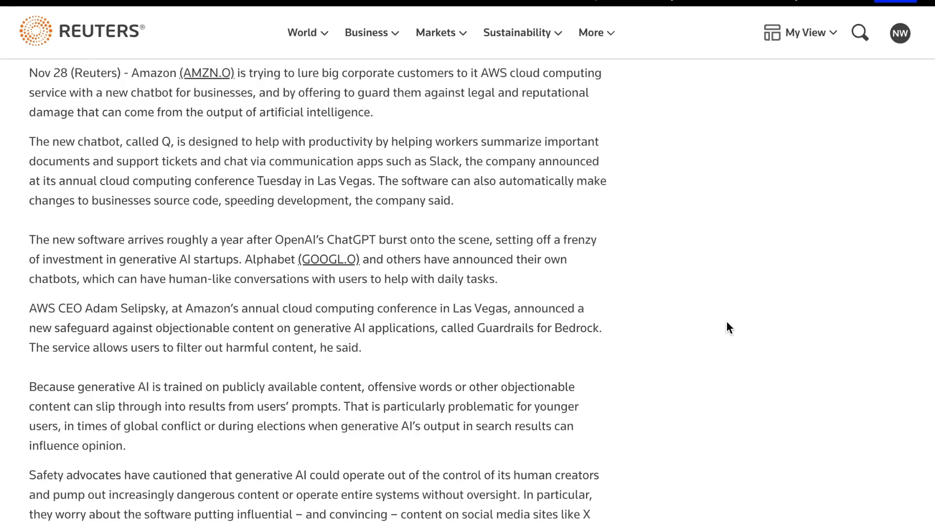
mouse_move(718, 315)
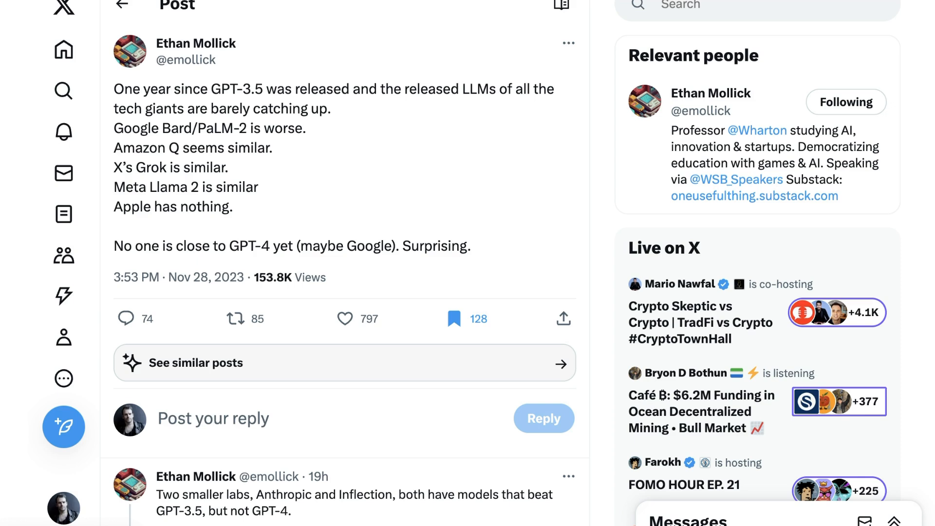
mouse_move(562, 121)
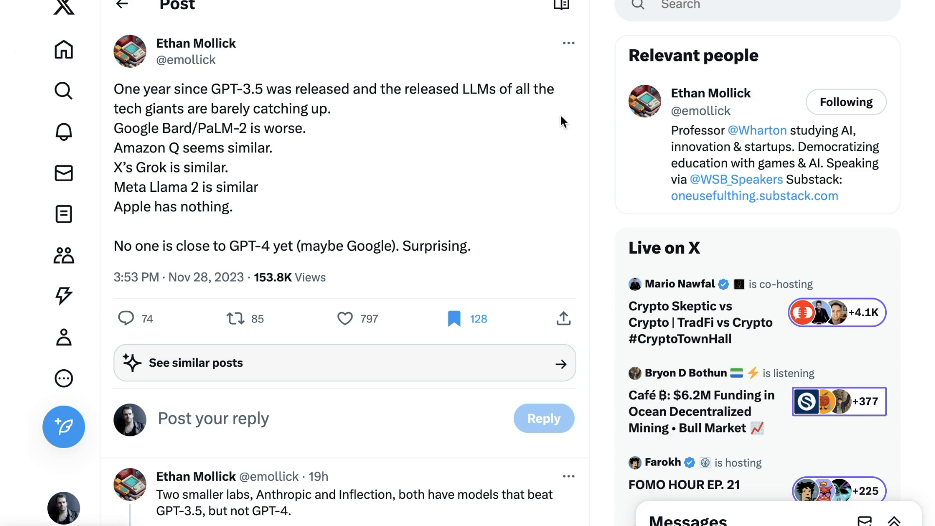
mouse_move(537, 142)
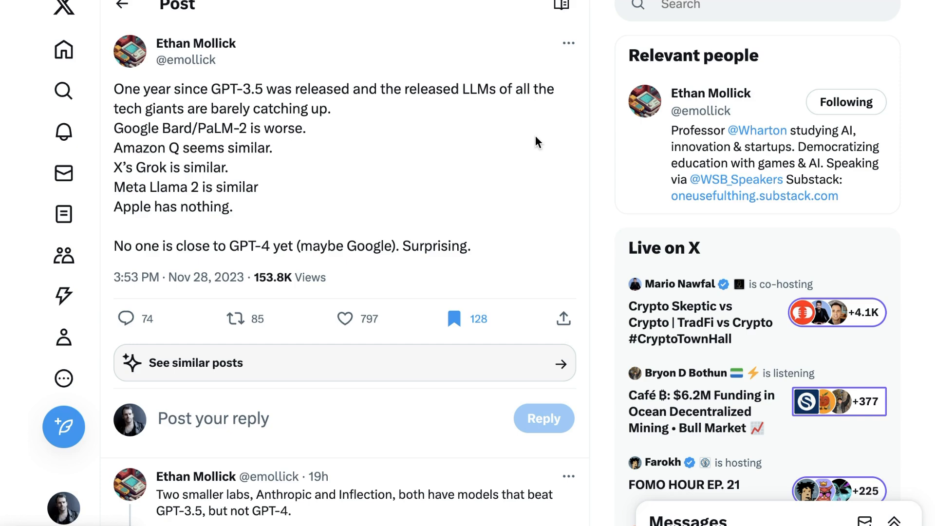
Read Ethan Mollick's X post comparing tech giants' LLMs and Amazon Q to GPT-3.5 and GPT-4
scroll(down, 3)
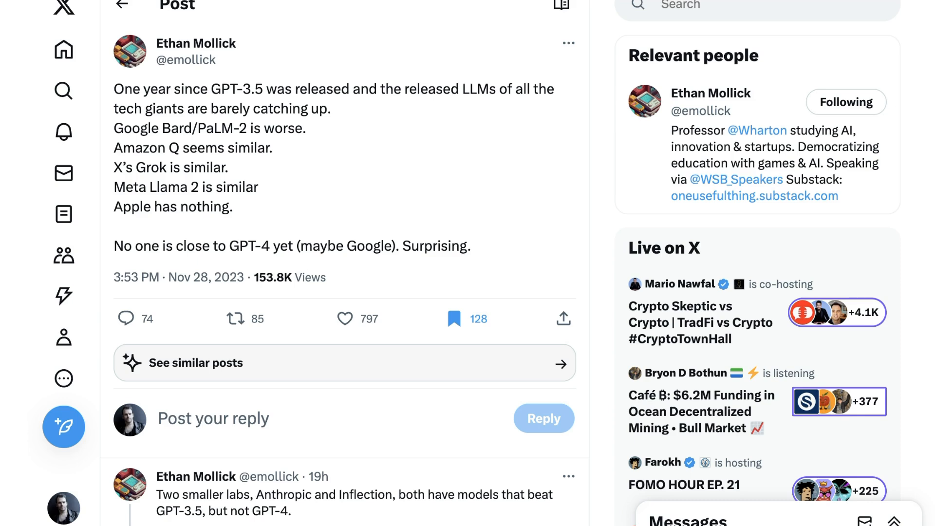
From Adam Selipsky's AWS keynote post on X, go to CNBC's article on the Trainium2 chip and Nvidia
click(343, 318)
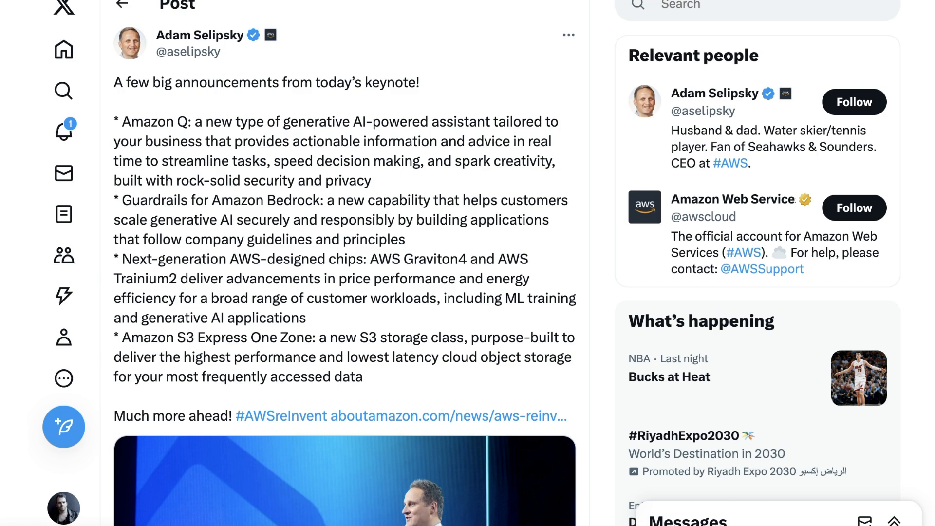
click(395, 417)
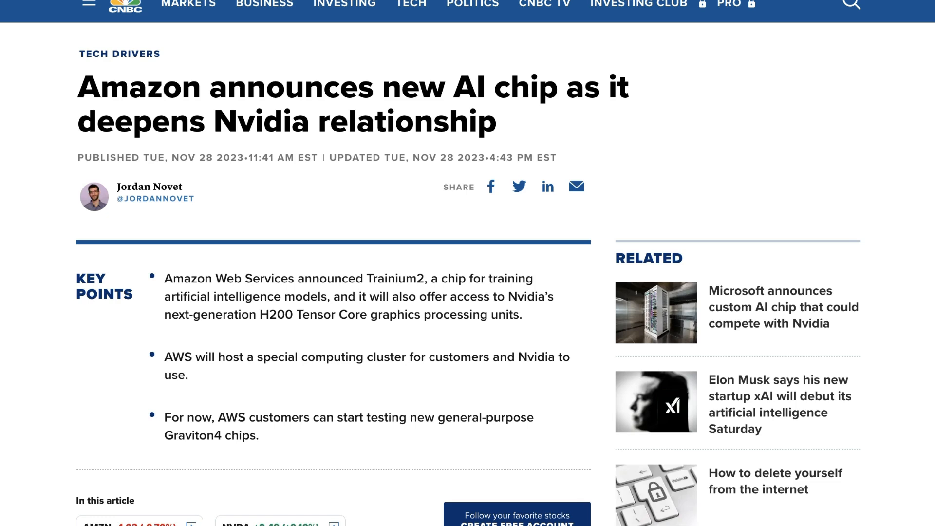